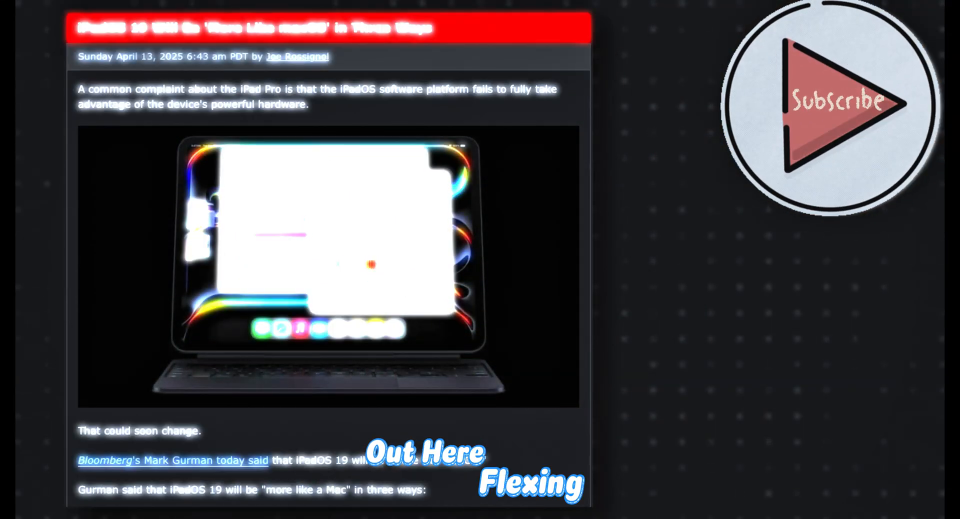
scroll(down, 3)
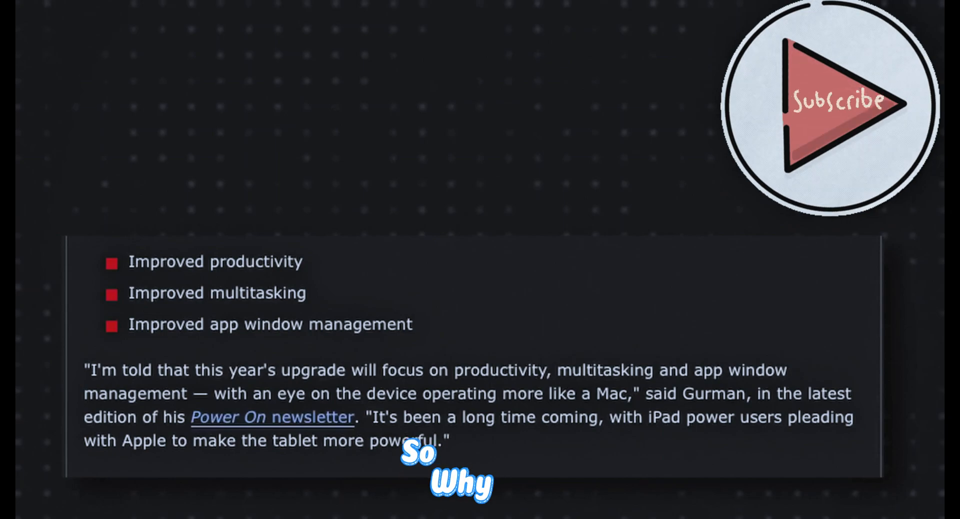